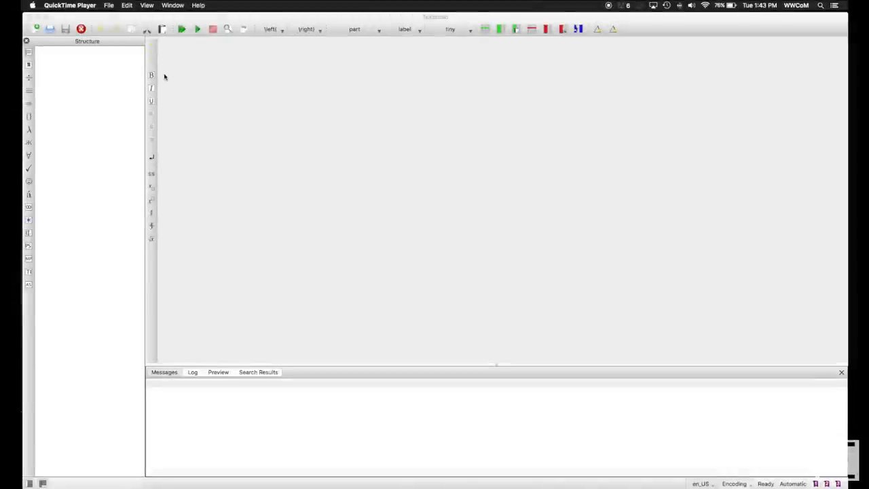
mouse_move(111, 61)
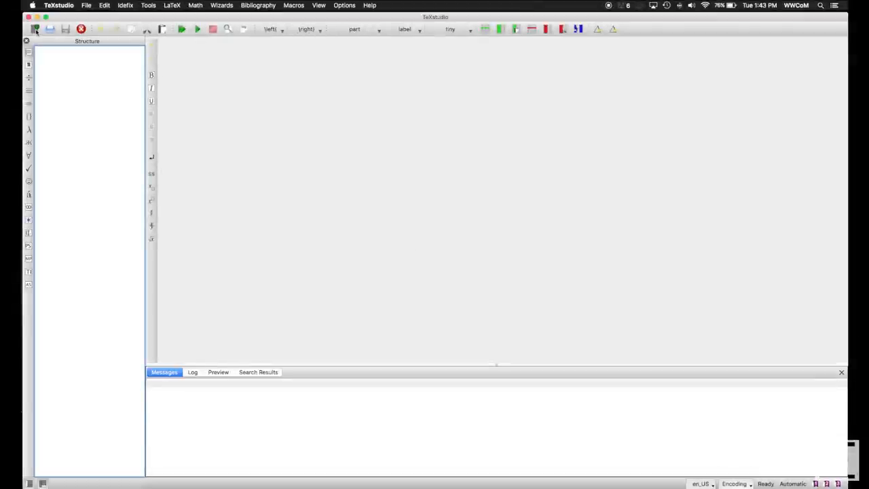
- Create a new blank untitled document
left_click(33, 30)
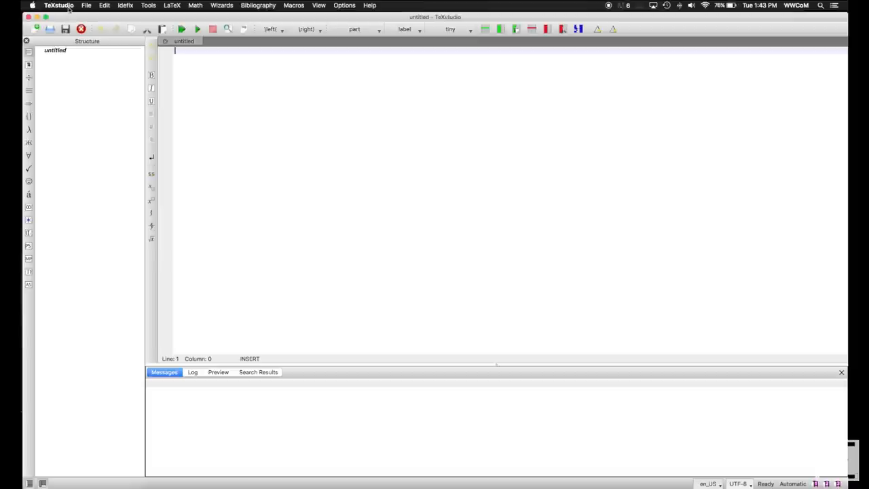
- Enter \documentclass{article} followed by an empty document environment using autocompletion
left_click(84, 6)
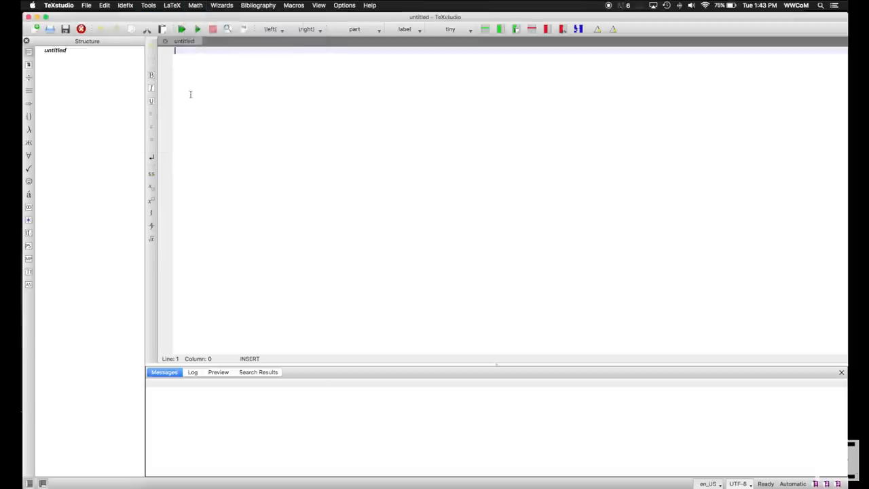
mouse_move(207, 57)
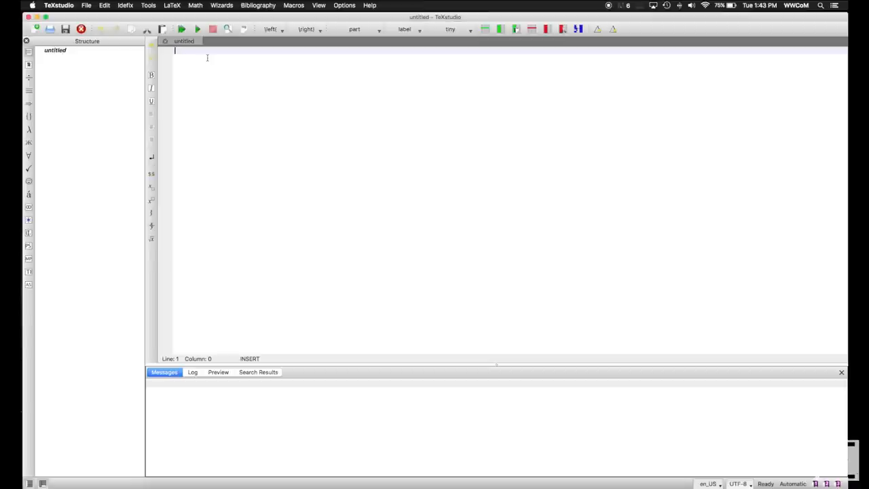
type("\\documentclass{article")
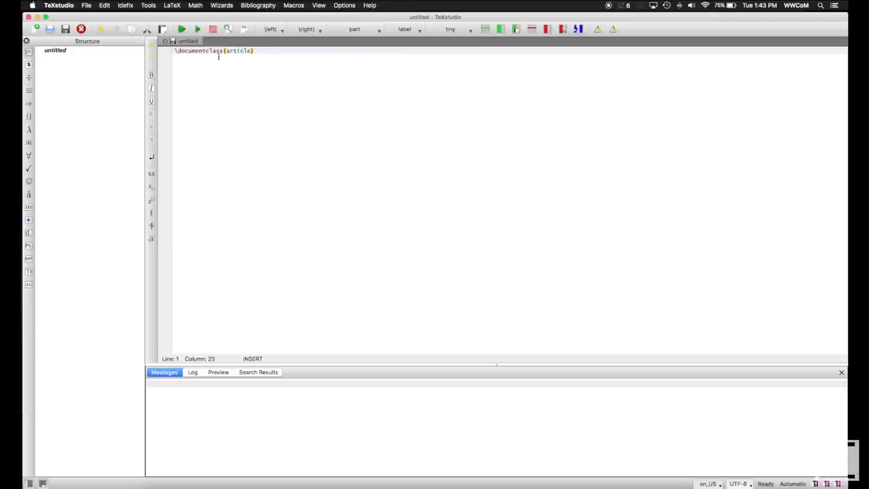
mouse_move(203, 50)
type("\\begin{document}")
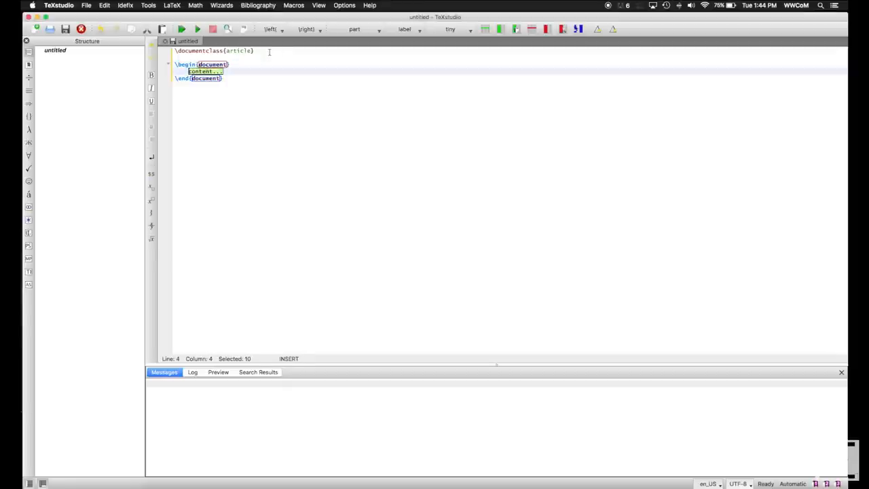
- Write Hello world! and, a blank line below, the inline equation $e^{\pi i} + 1 = 0$
key("Delete")
type("Hello world!")
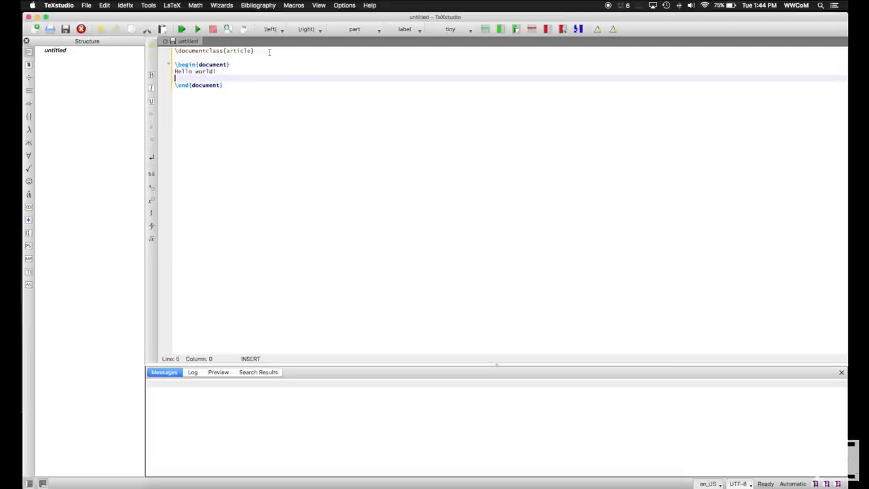
key("Return")
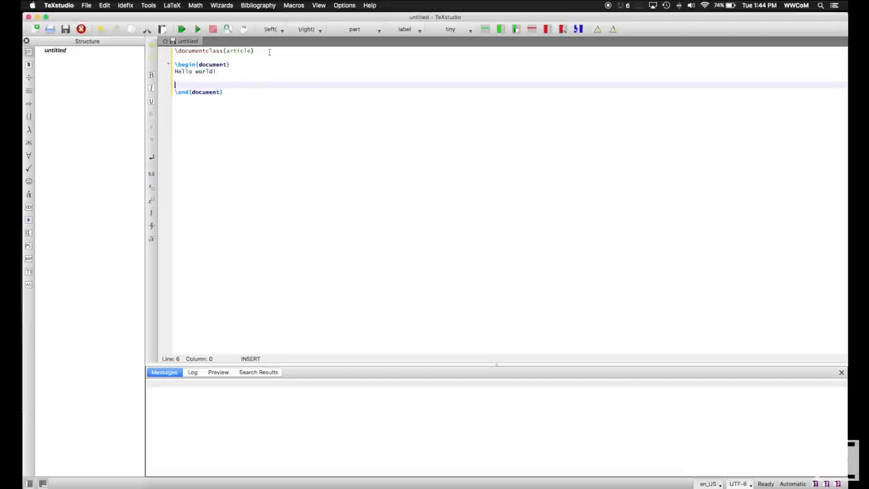
type("$eA")
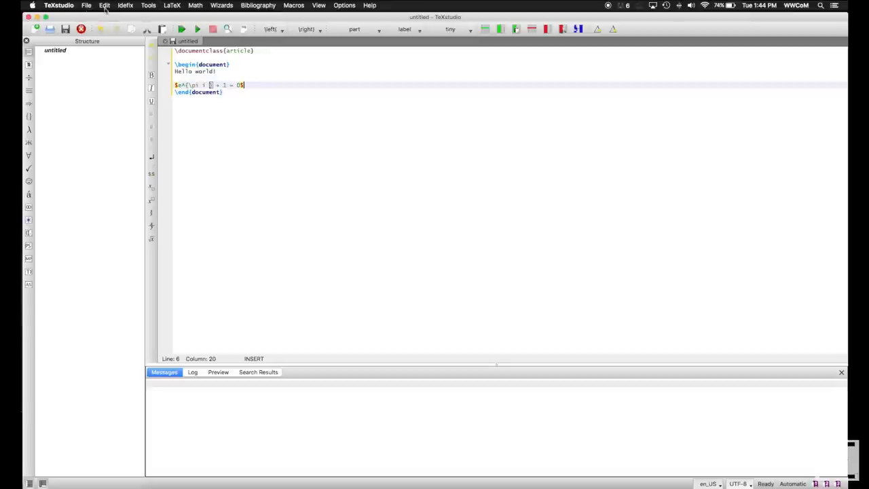
- Save the document to the Desktop as helloworld.tex
left_click(85, 5)
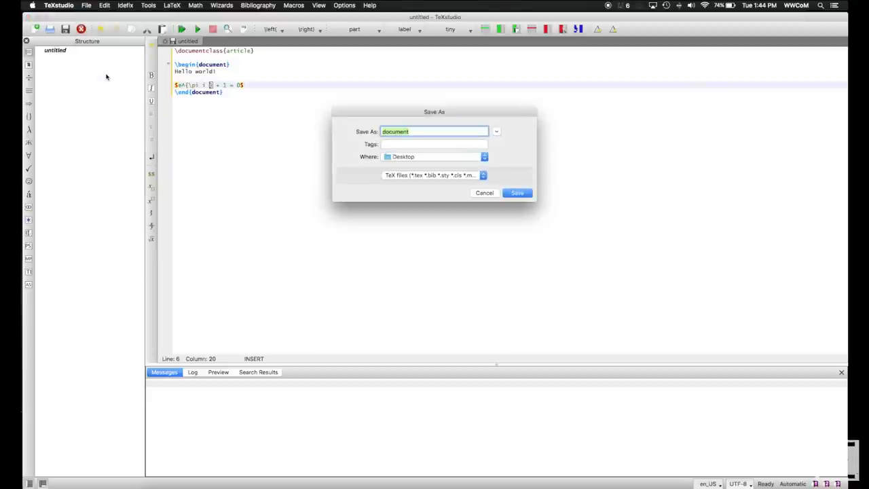
type("hellowor")
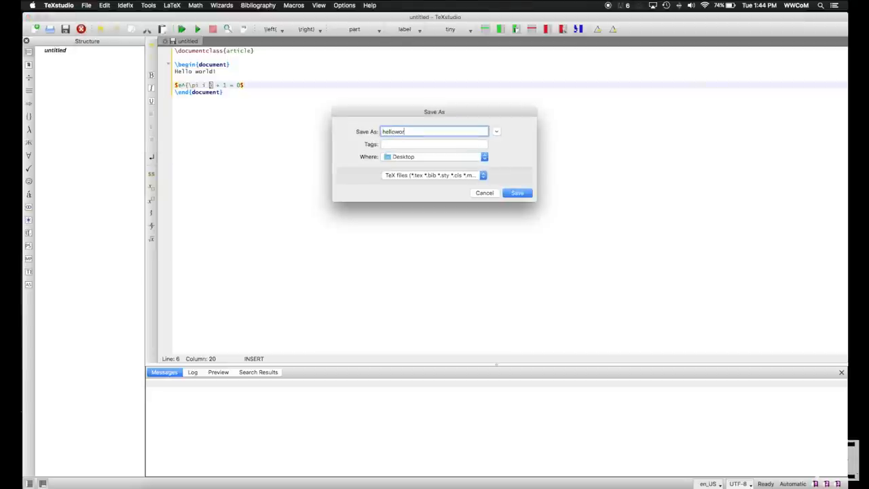
type("ld.")
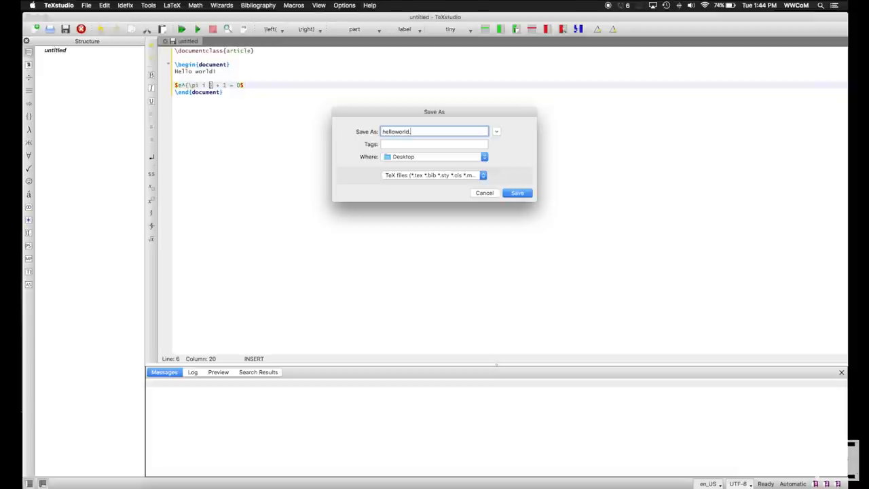
type("tex")
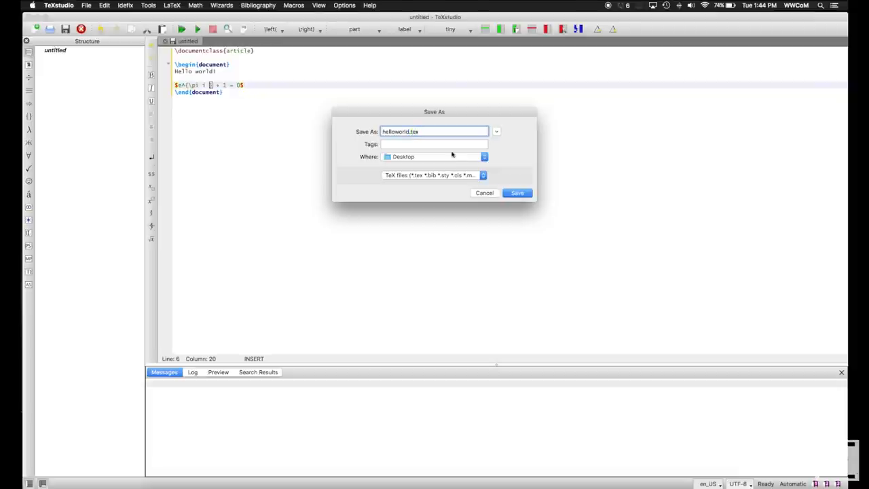
left_click(516, 193)
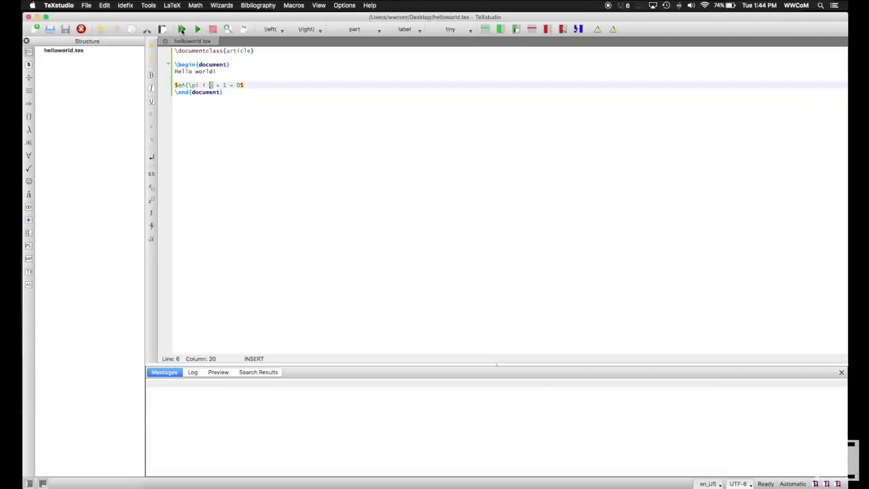
- Compile with Build & View so the PDF shows Hello world! and e^{πi} + 1 = 0
left_click(180, 30)
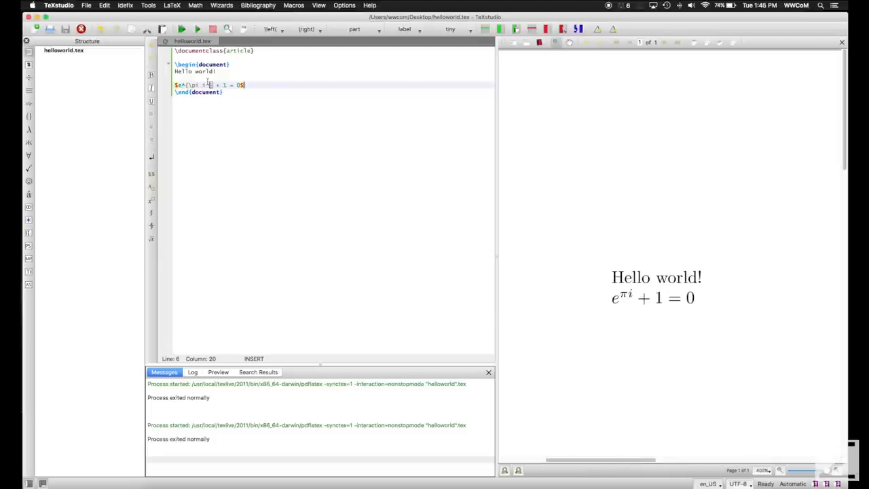
mouse_move(622, 281)
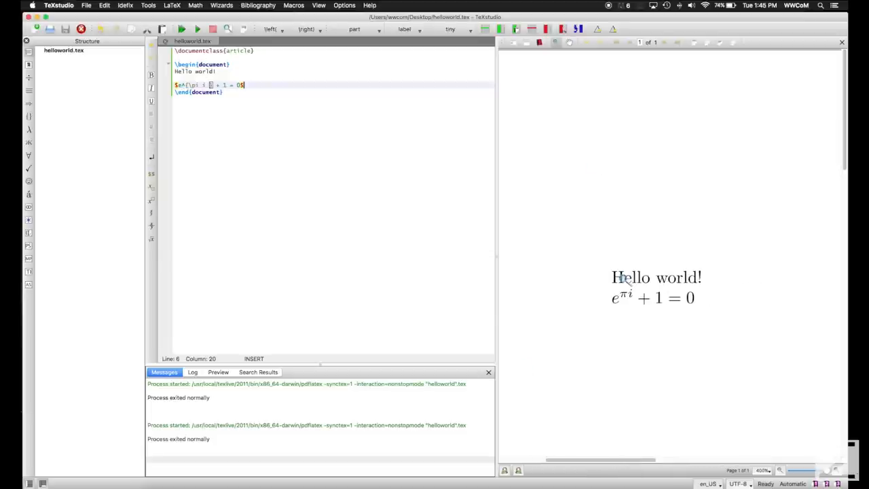